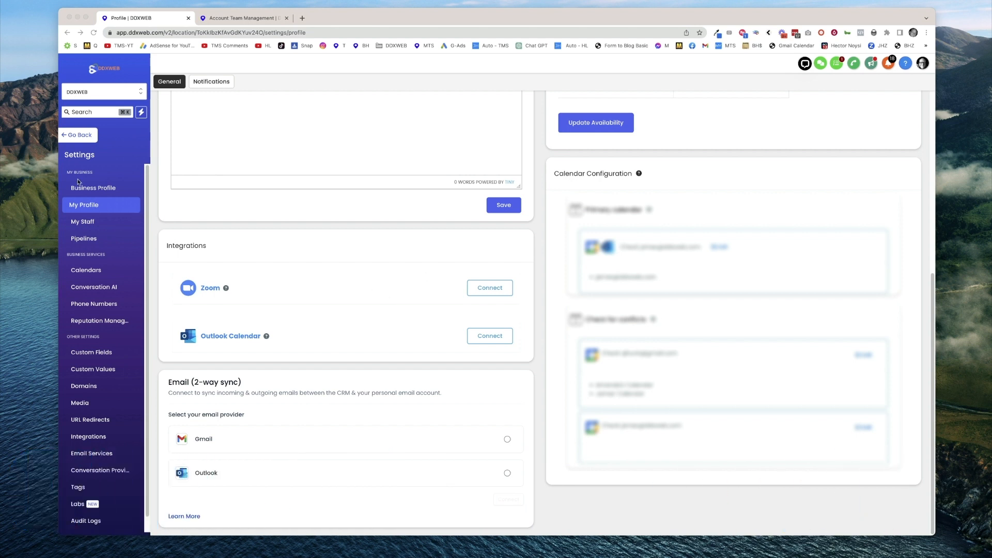
mouse_move(110, 128)
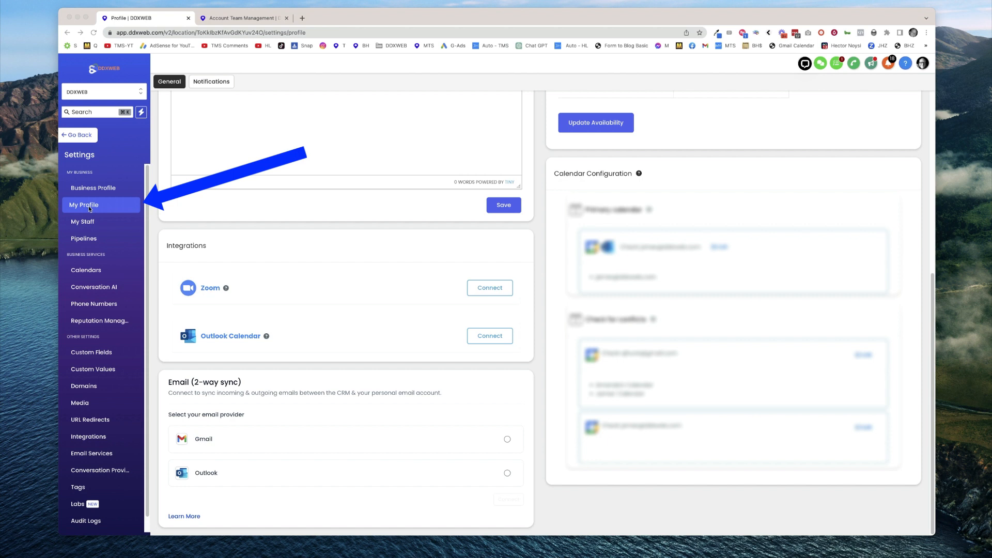
mouse_move(85, 209)
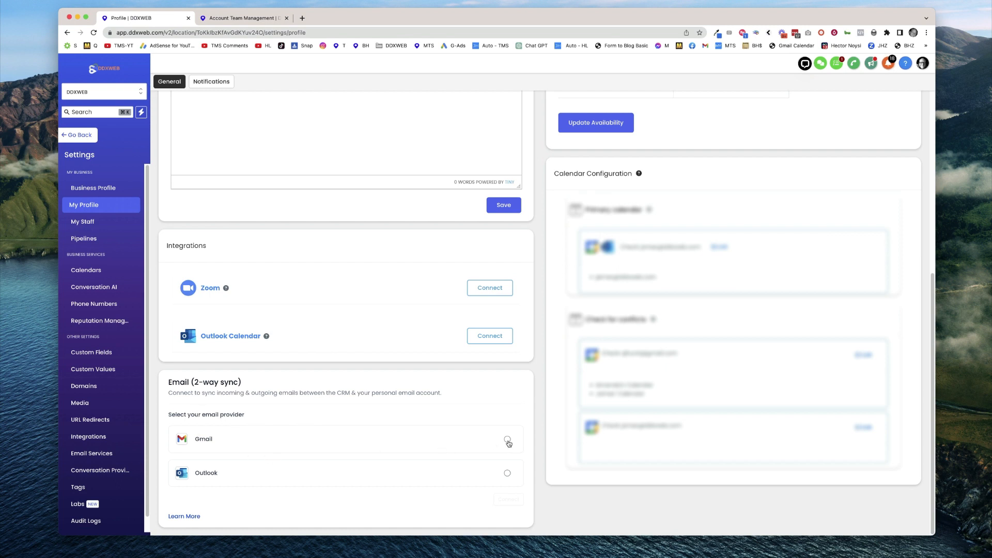
Step: Select Gmail under Email (2-way sync) and start connecting the account
click(507, 439)
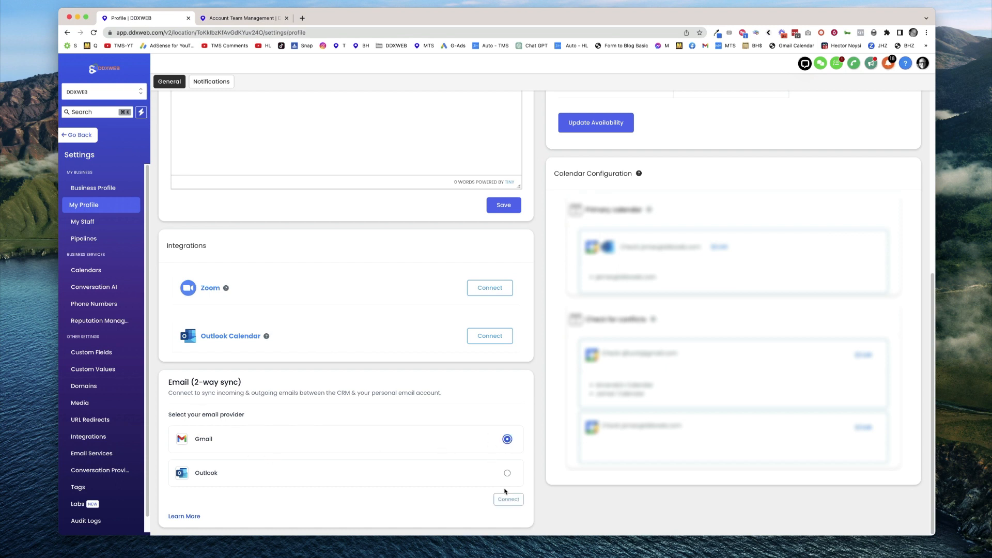
click(508, 499)
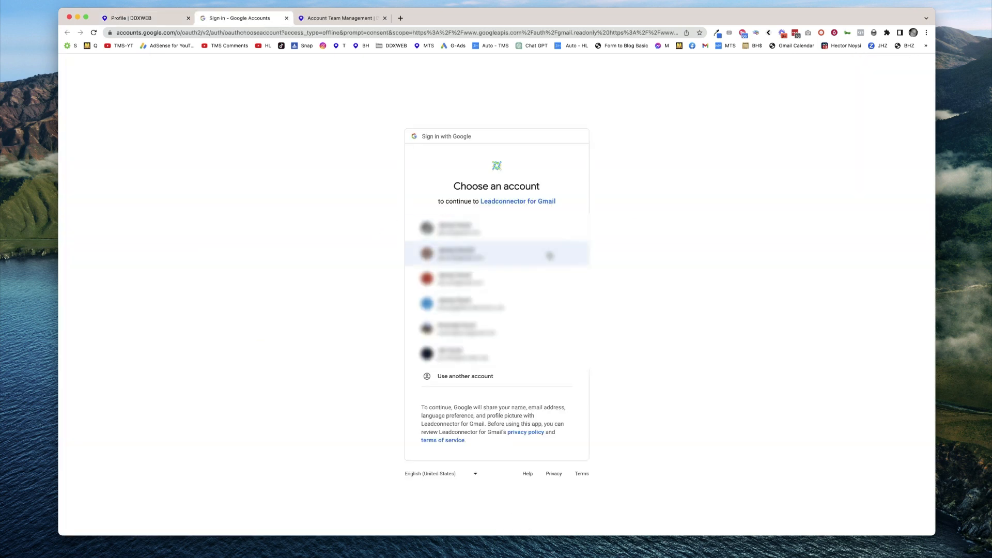
mouse_move(476, 379)
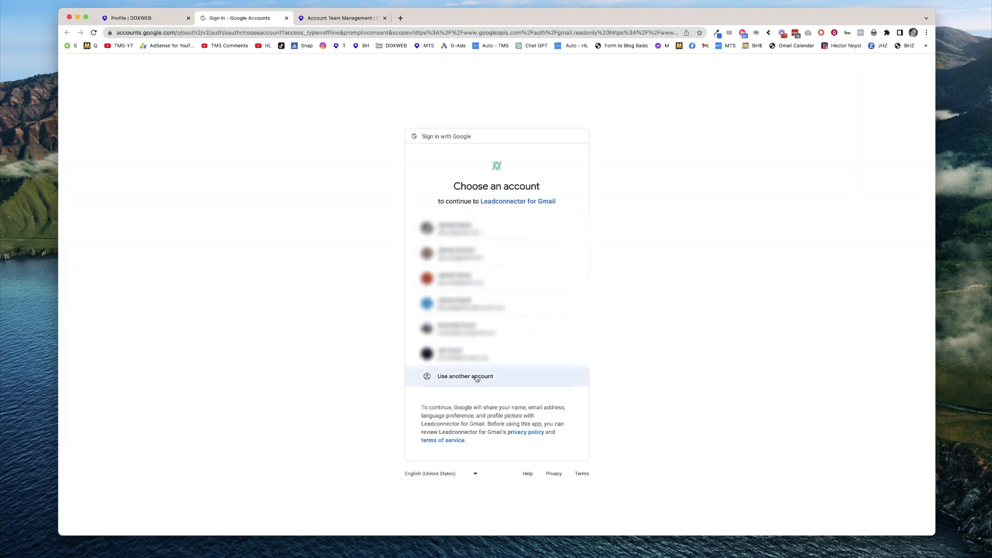
Step: Sign in to Google with an unlisted account's email and password
click(465, 376)
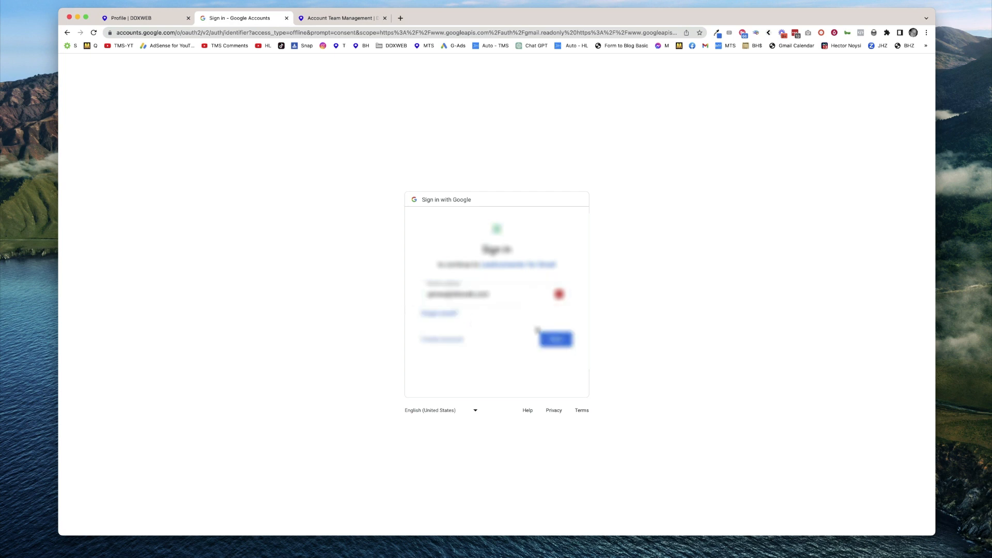
click(556, 338)
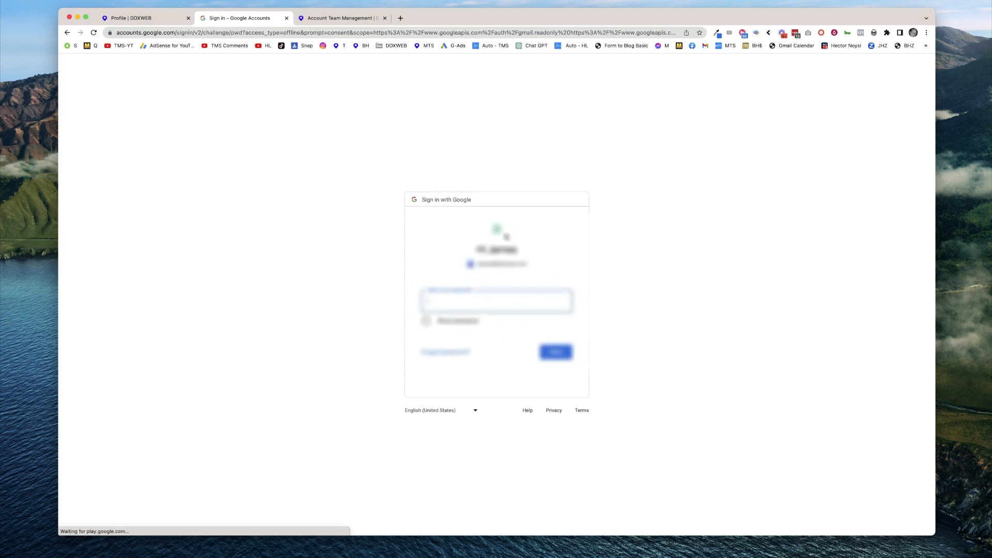
click(496, 301)
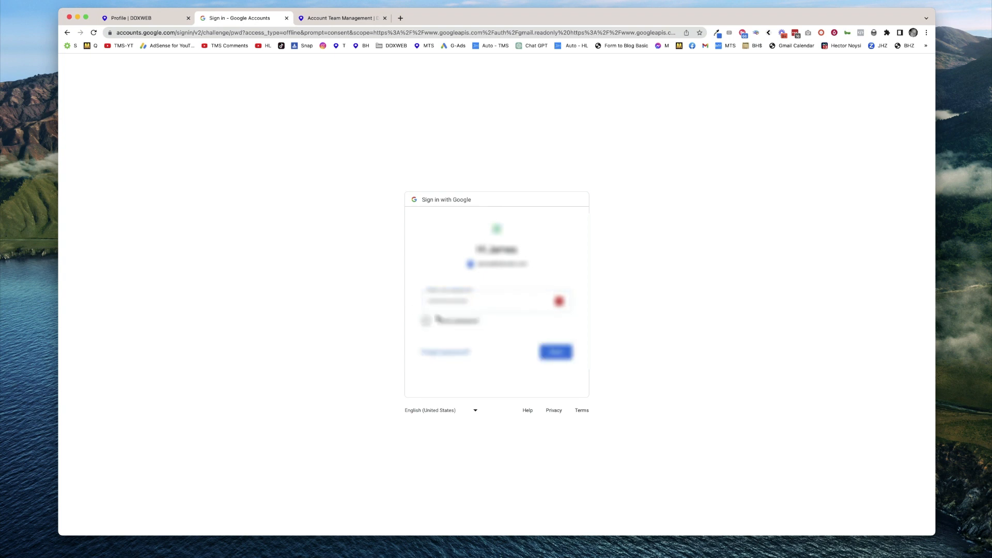
click(556, 352)
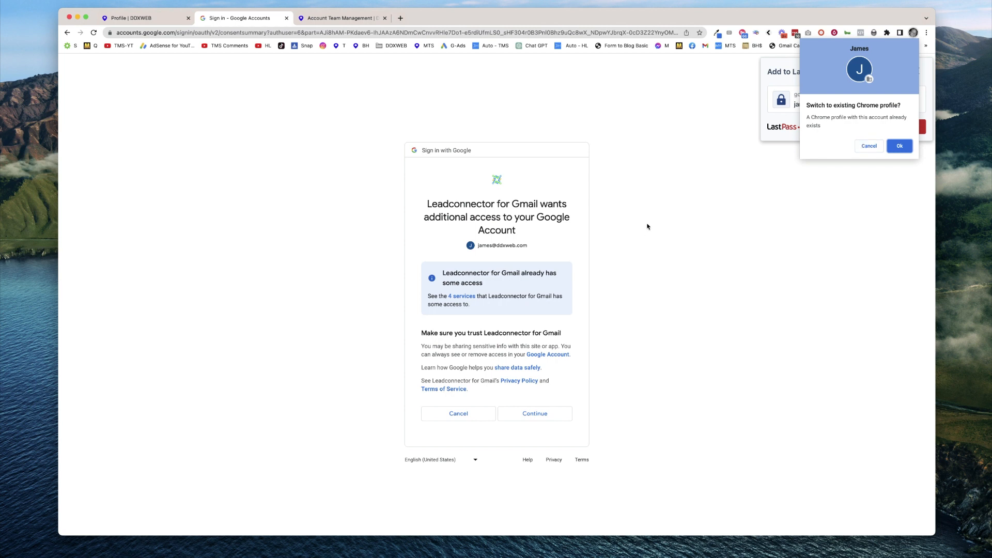
mouse_move(439, 306)
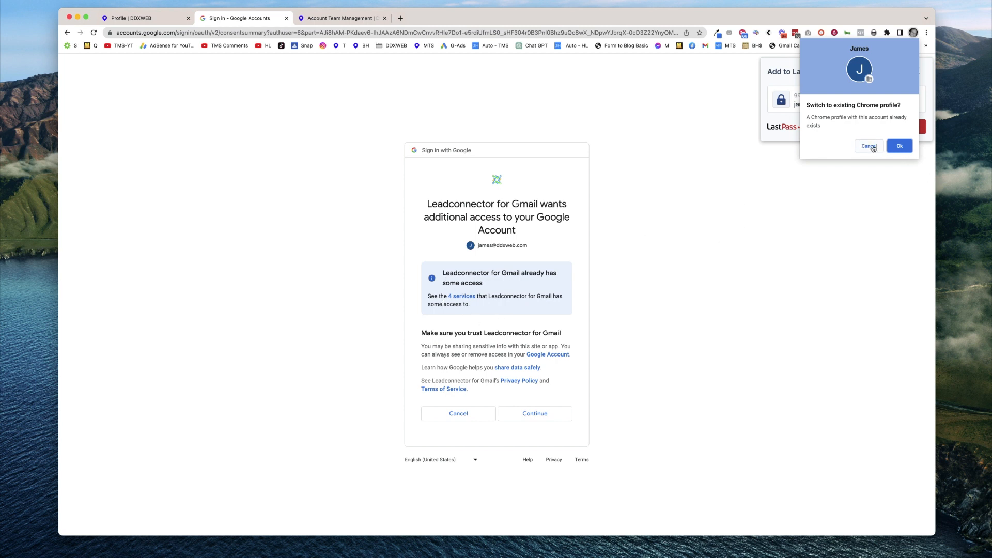
Step: Dismiss the Chrome profile popup, review the 4 services, and approve Leadconnector's access
click(869, 145)
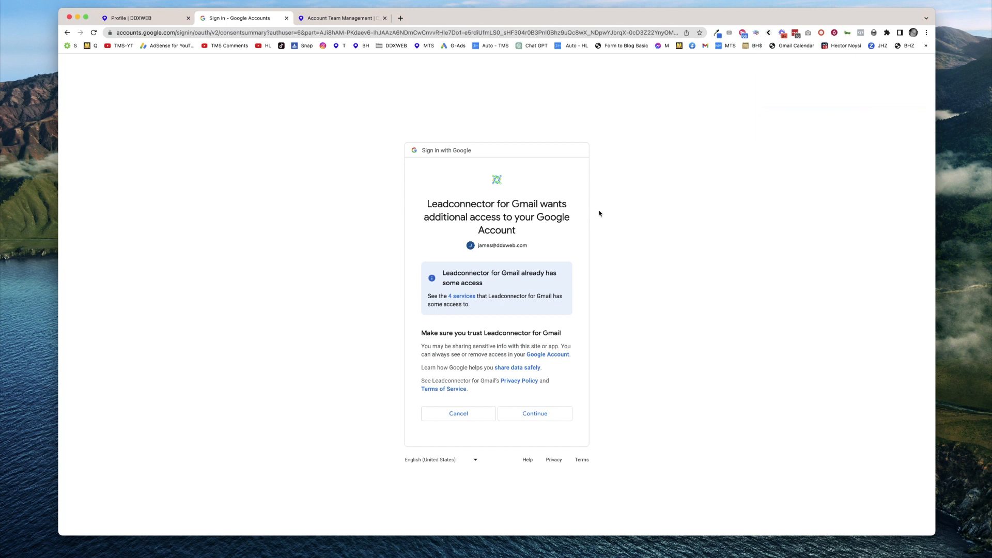
mouse_move(497, 324)
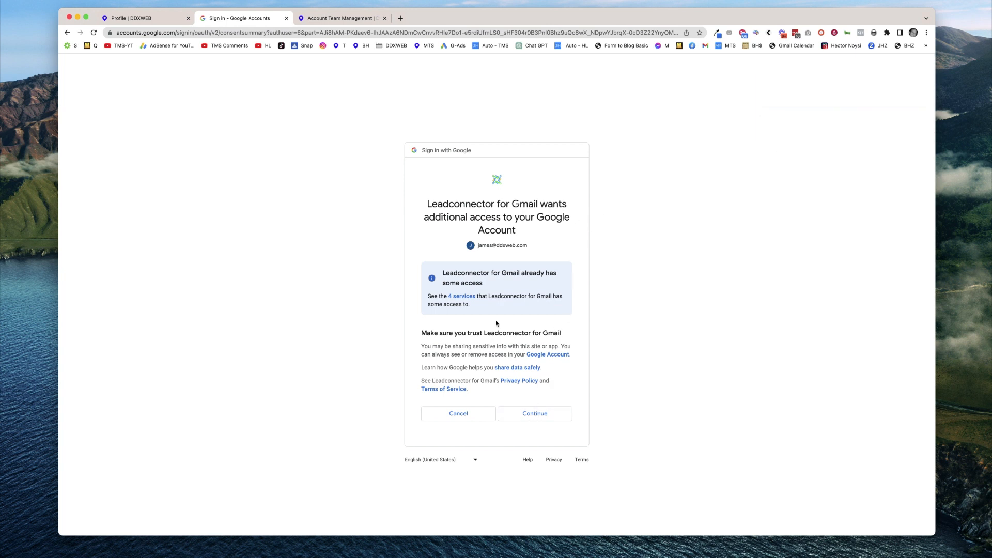
click(461, 296)
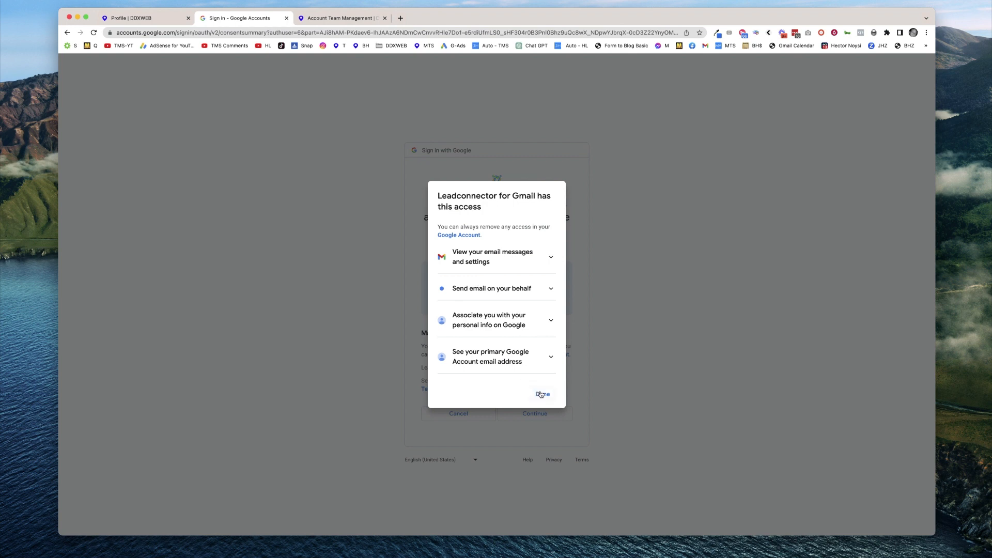
click(543, 394)
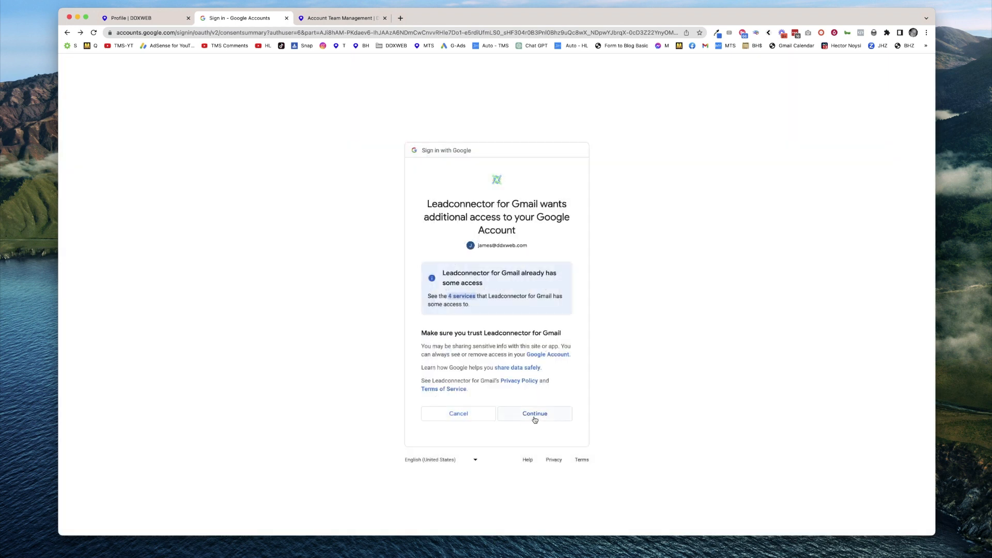
click(534, 413)
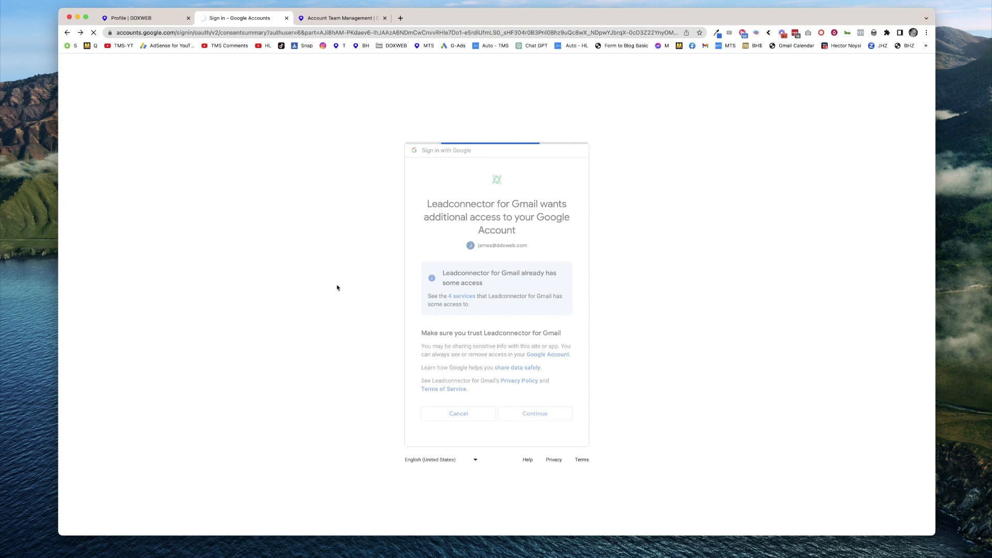
click(535, 413)
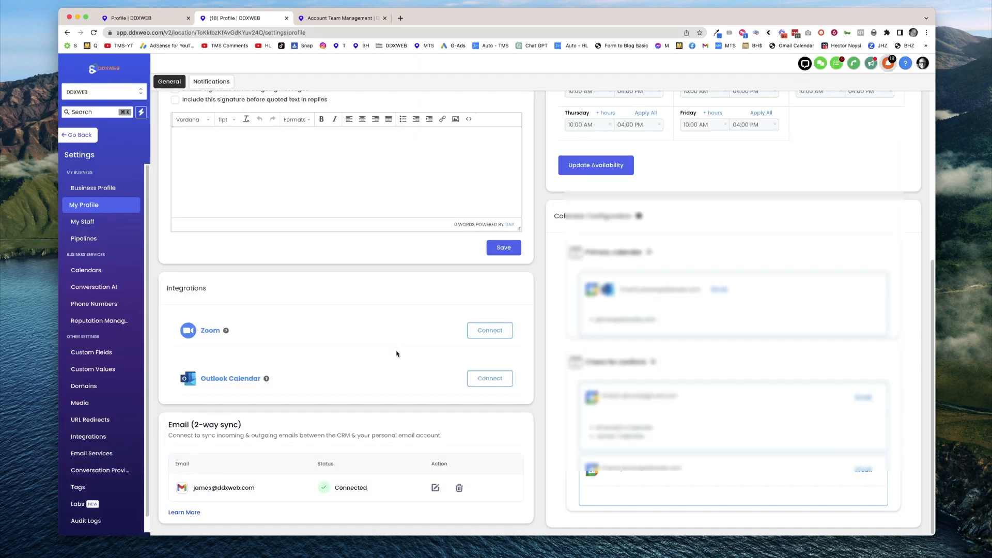
Step: Select the connected Gmail address shown under Email (2-way sync)
double_click(223, 487)
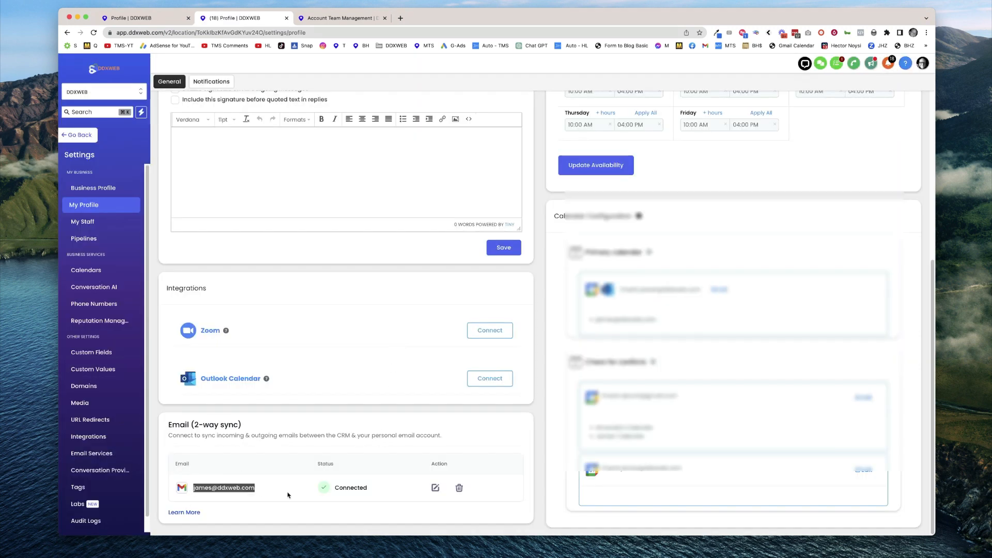
double_click(351, 487)
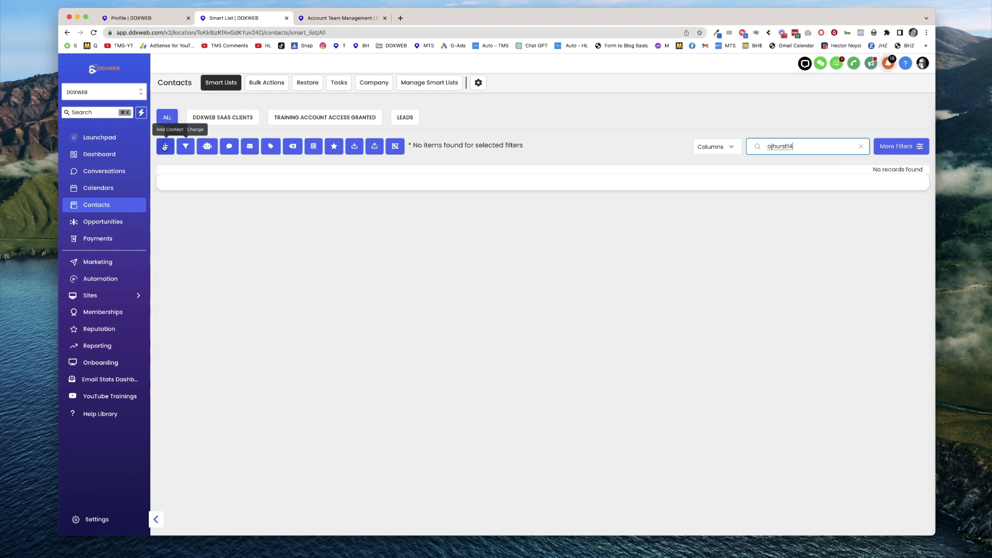
click(165, 147)
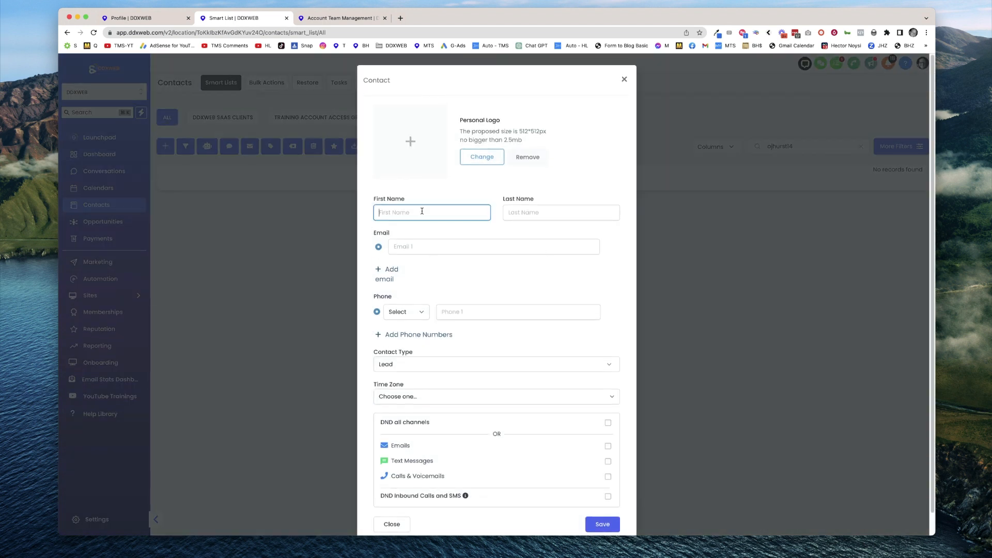
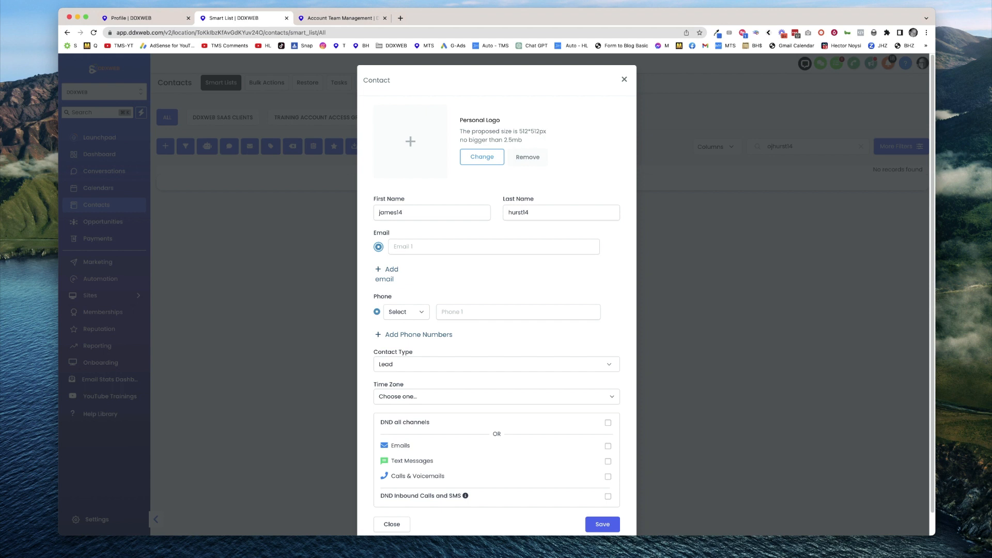
click(493, 247)
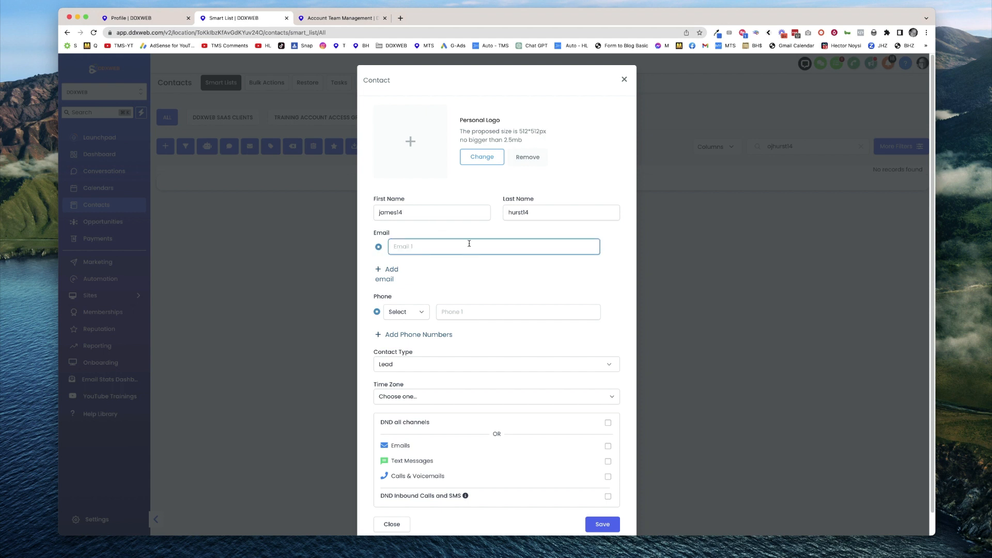
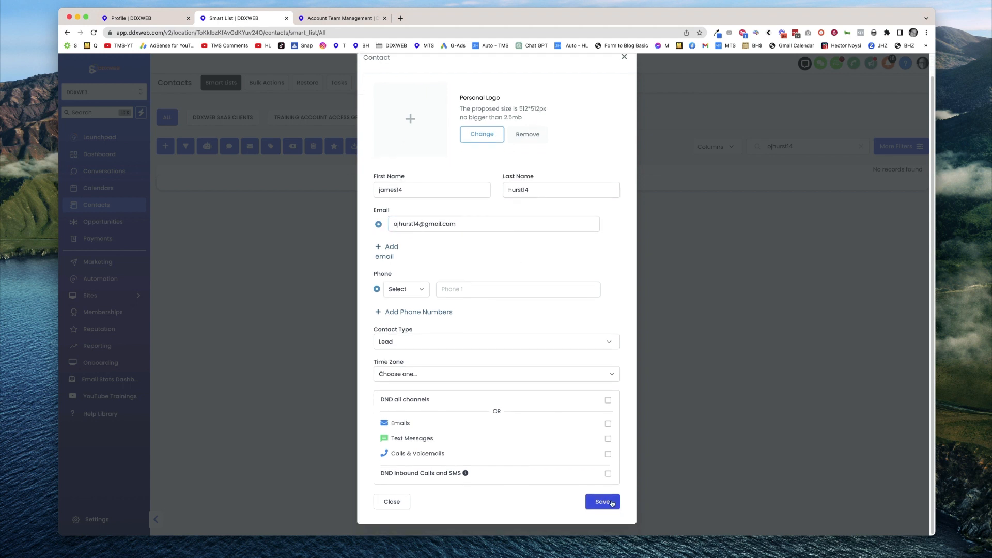
click(602, 502)
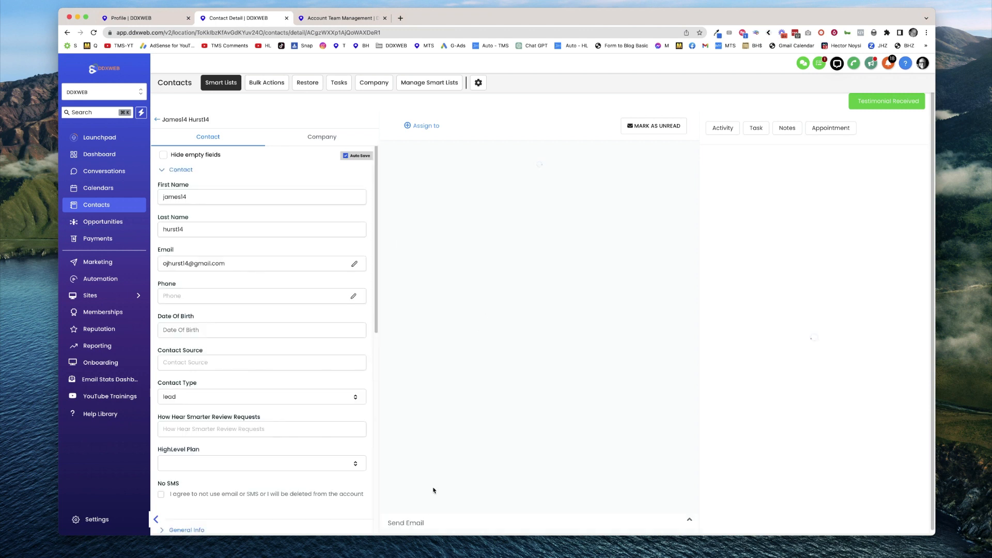
Step: Send the contact an email with subject and body 'This was such an aweseom tutorial'
click(406, 522)
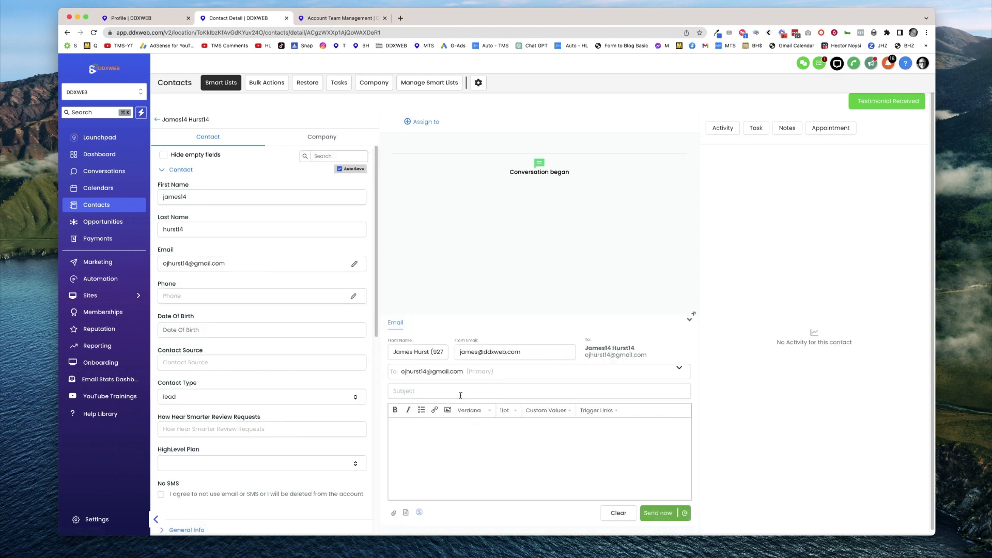
text(This)
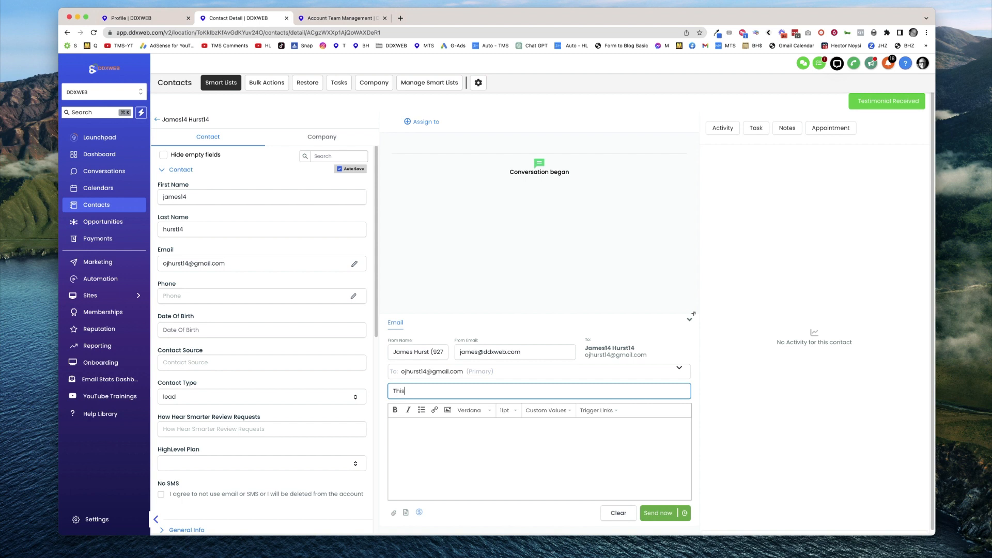
text(was sucha n)
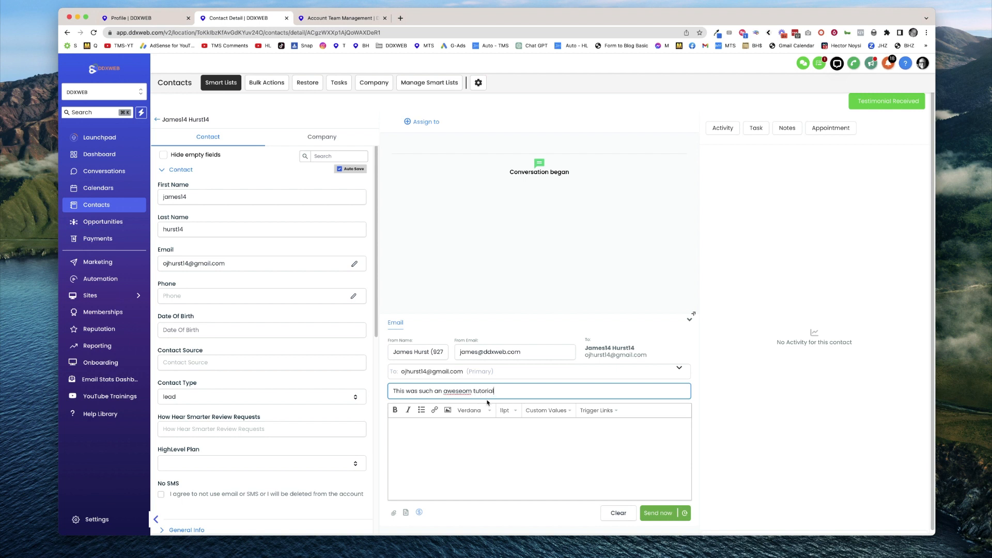
key(cmd+a)
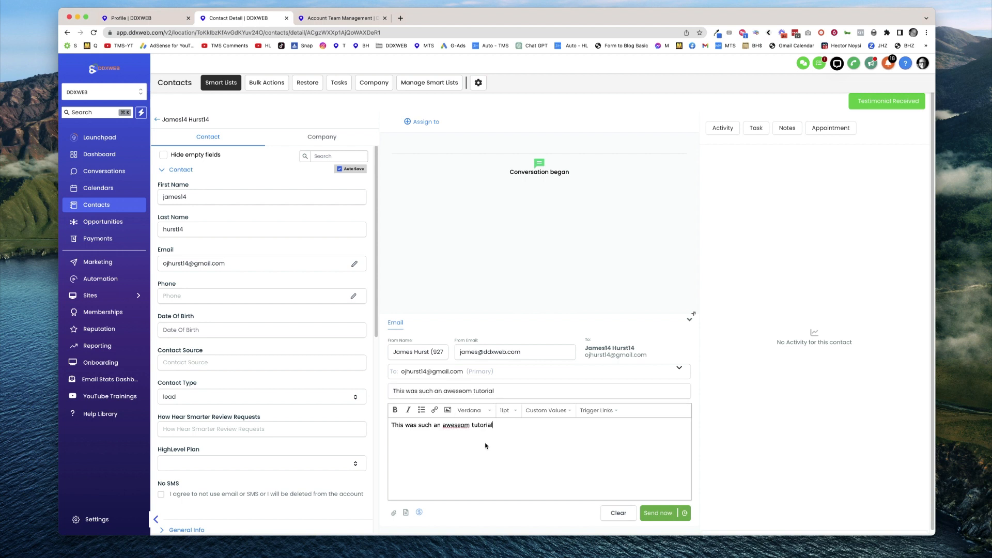
text(This was such an aweseom tutorial)
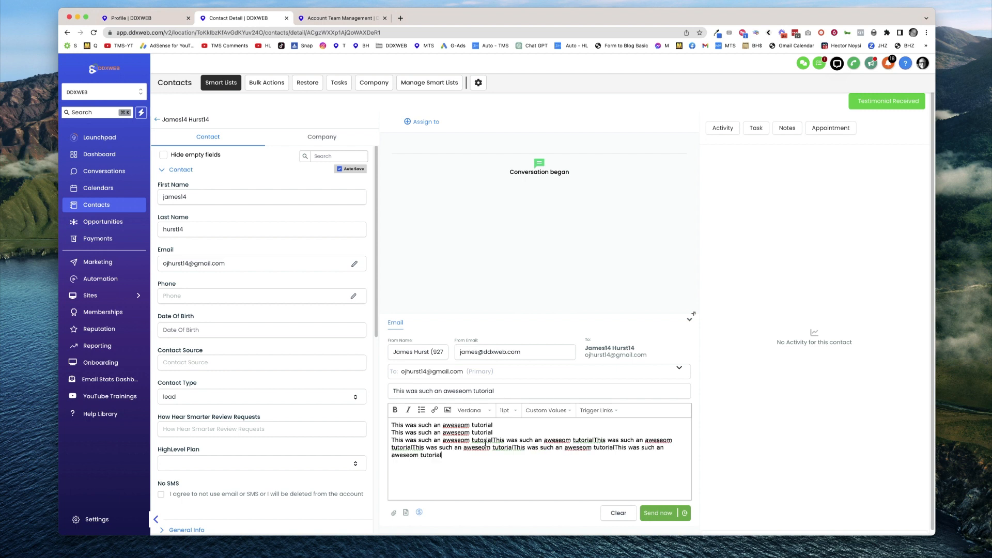
text(This was such an aweseom tutorial)
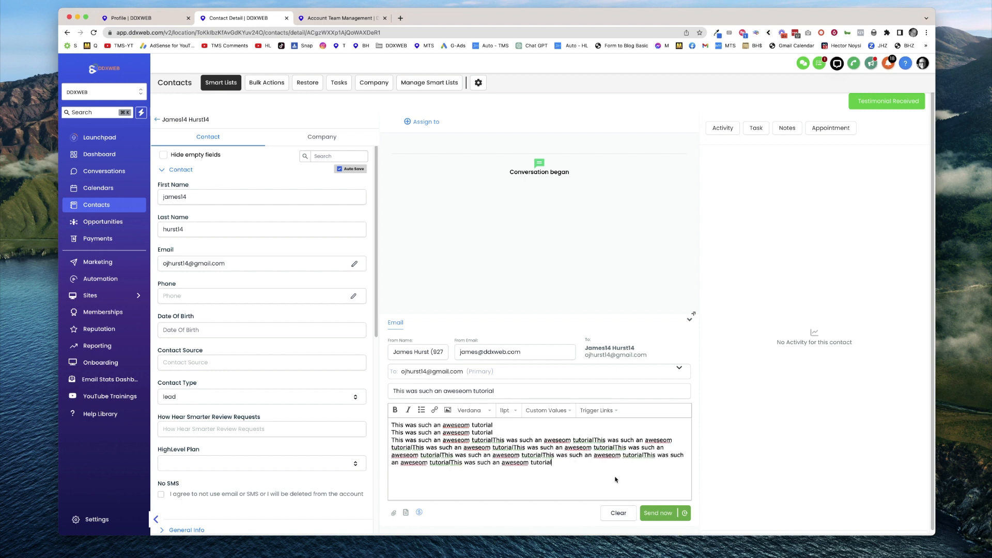
click(658, 512)
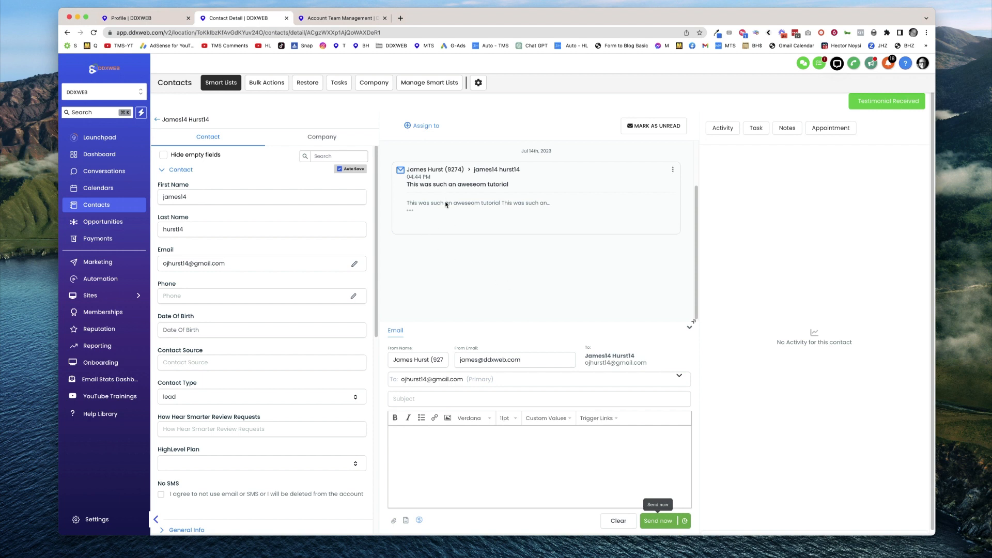
mouse_move(420, 213)
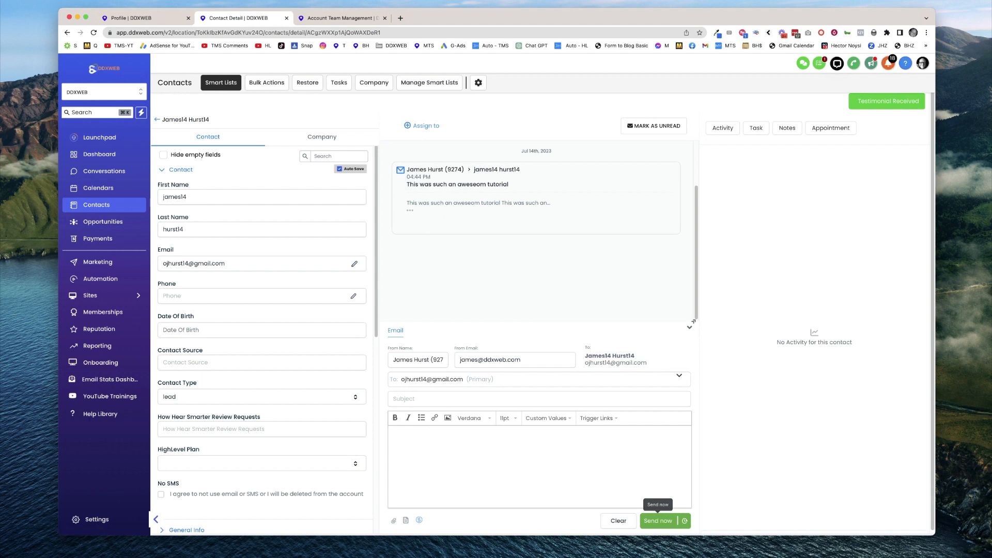
mouse_move(760, 427)
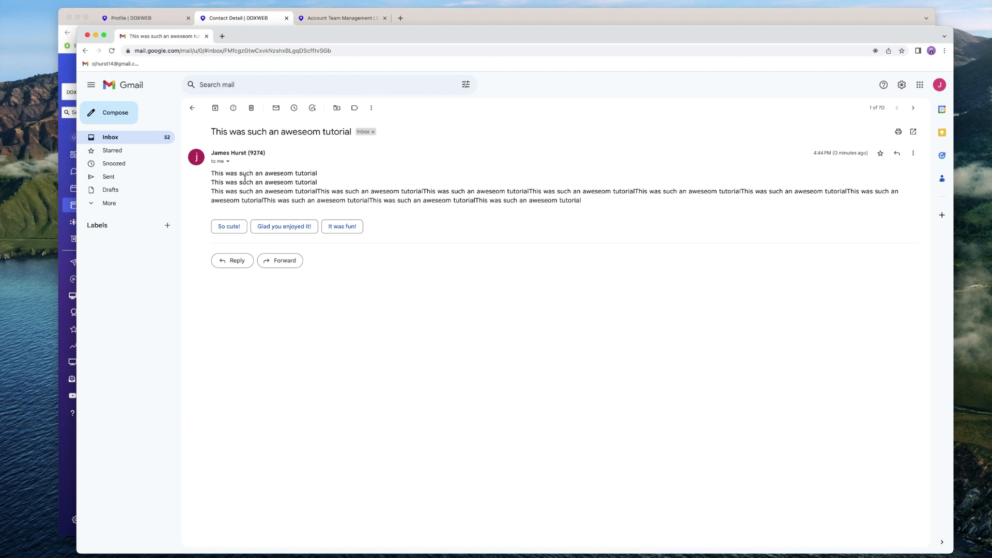
mouse_move(369, 211)
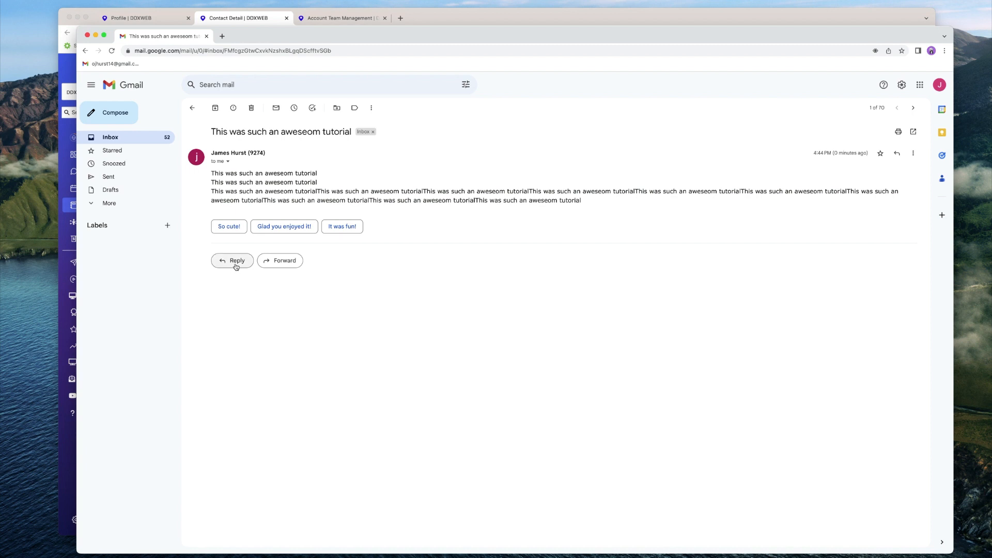
Step: Reply to the tutorial email in Gmail with 'this is my new reply'
click(232, 261)
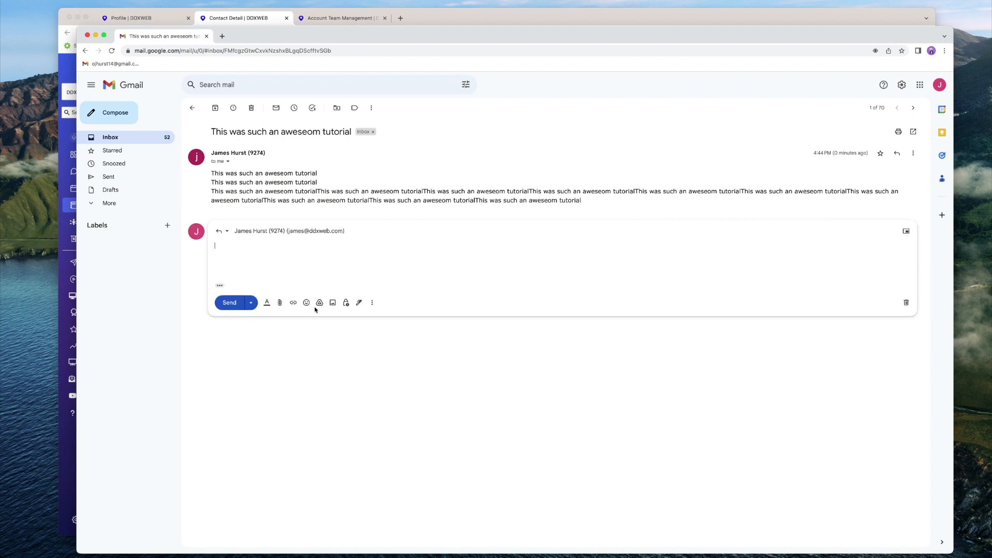
text(this s)
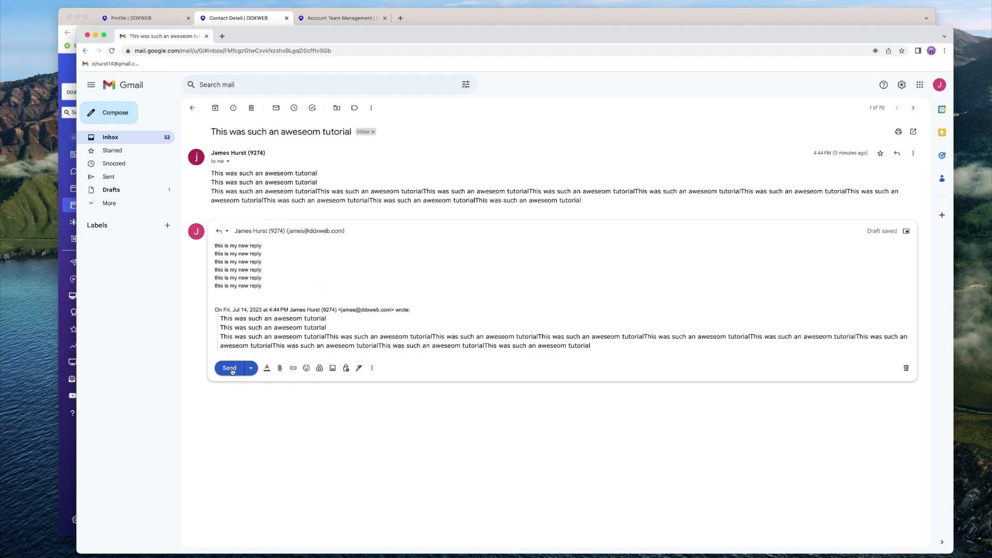
click(229, 368)
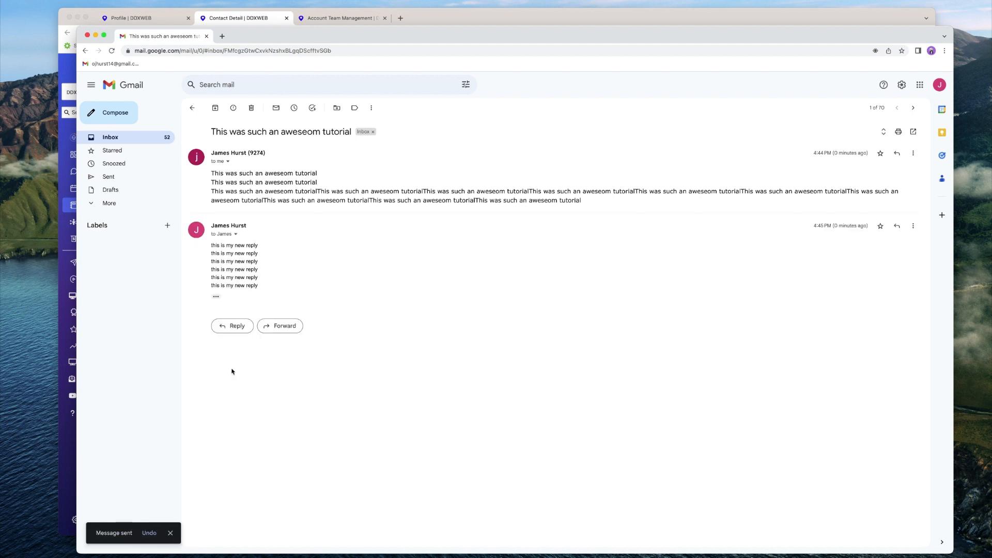
mouse_move(169, 424)
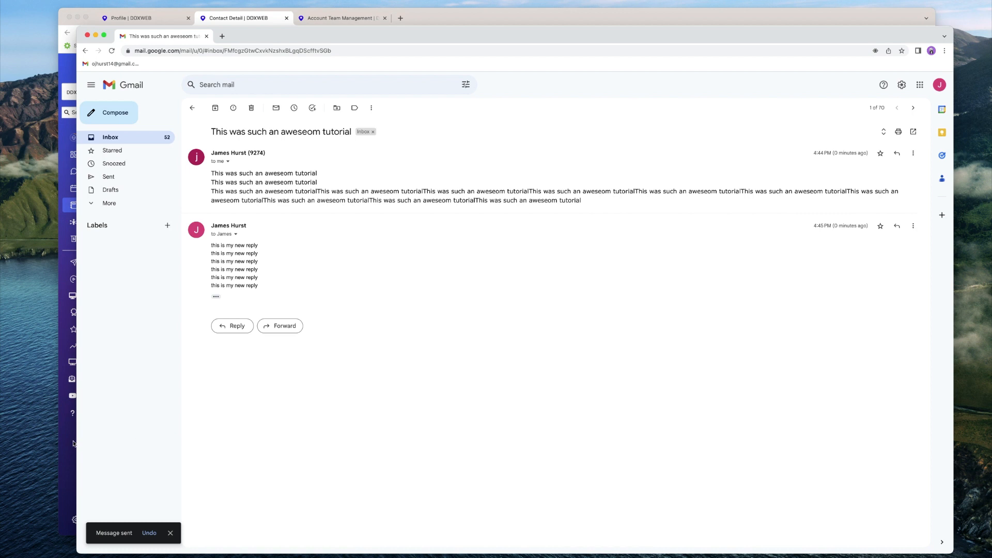
Step: In HighLevel, expand the contact's thread to show the reply and original email
click(243, 18)
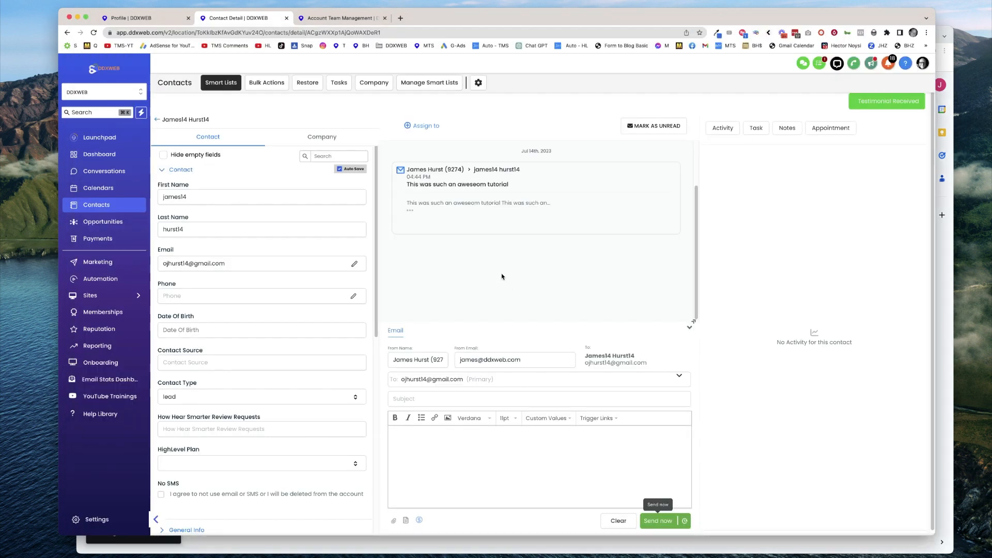
mouse_move(507, 295)
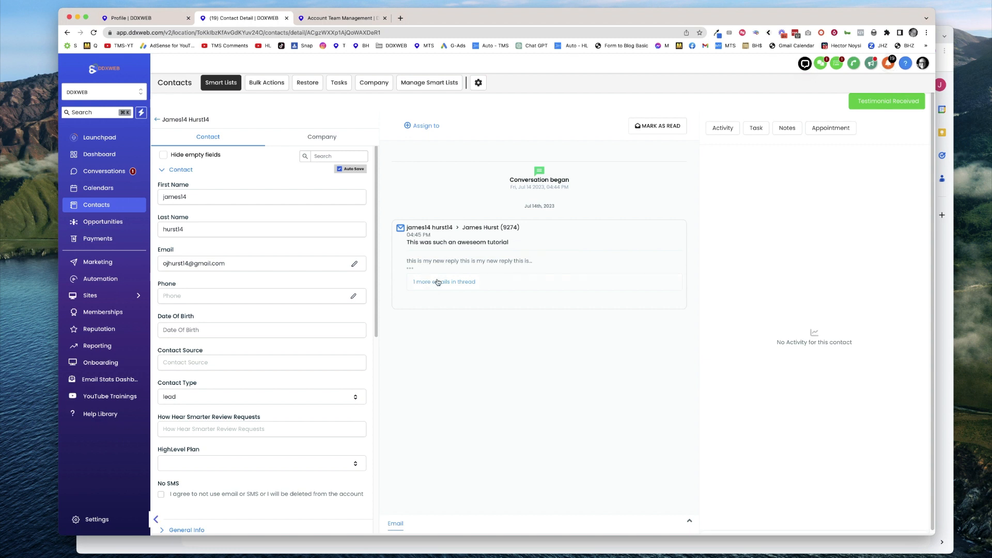
click(443, 281)
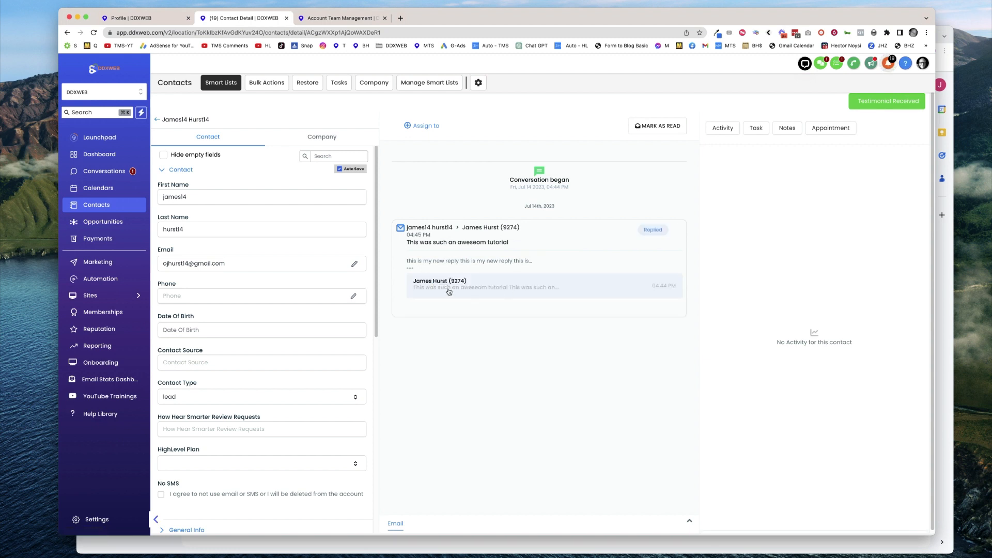
click(483, 287)
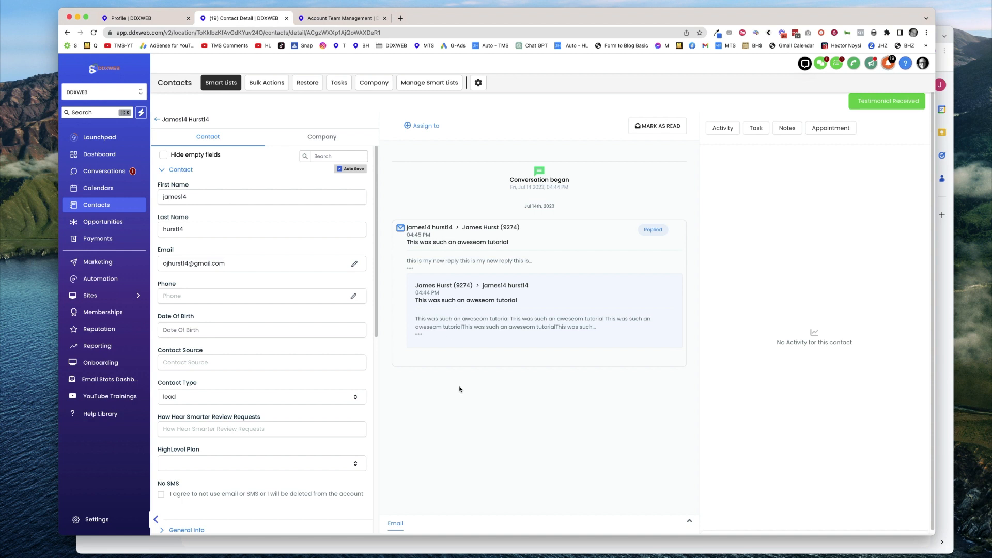
mouse_move(420, 303)
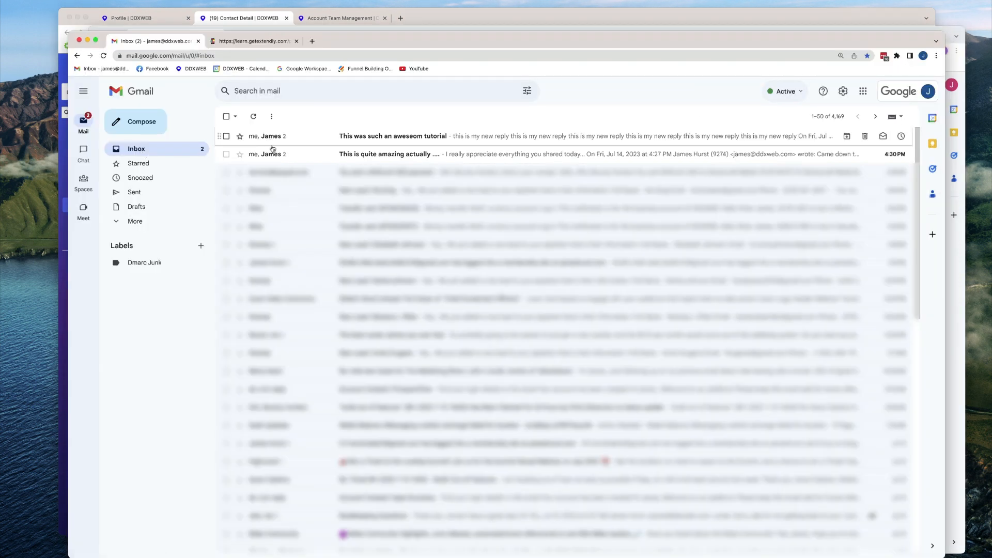
Step: Open the 'This was such an aweseom tutorial' thread in Gmail, then close Gmail
click(408, 154)
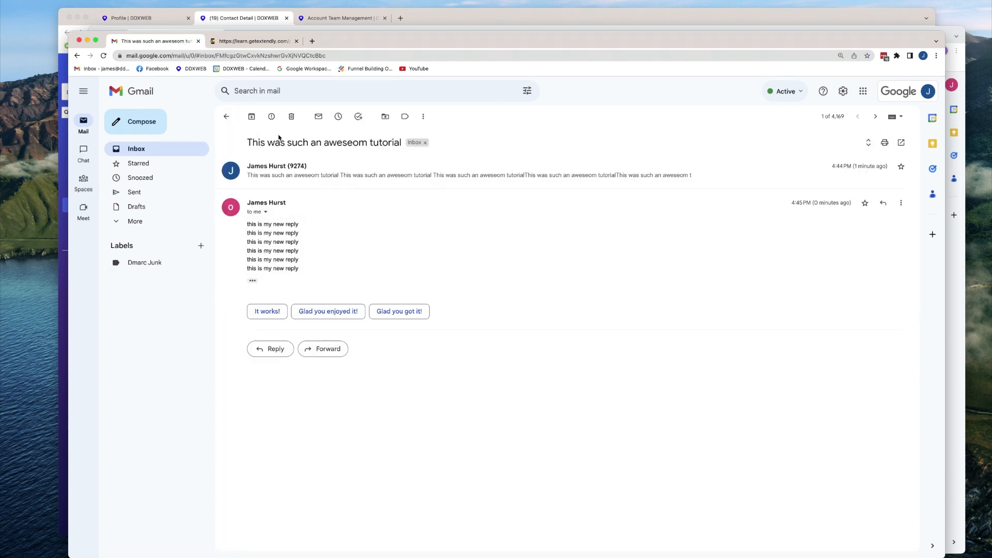
mouse_move(226, 116)
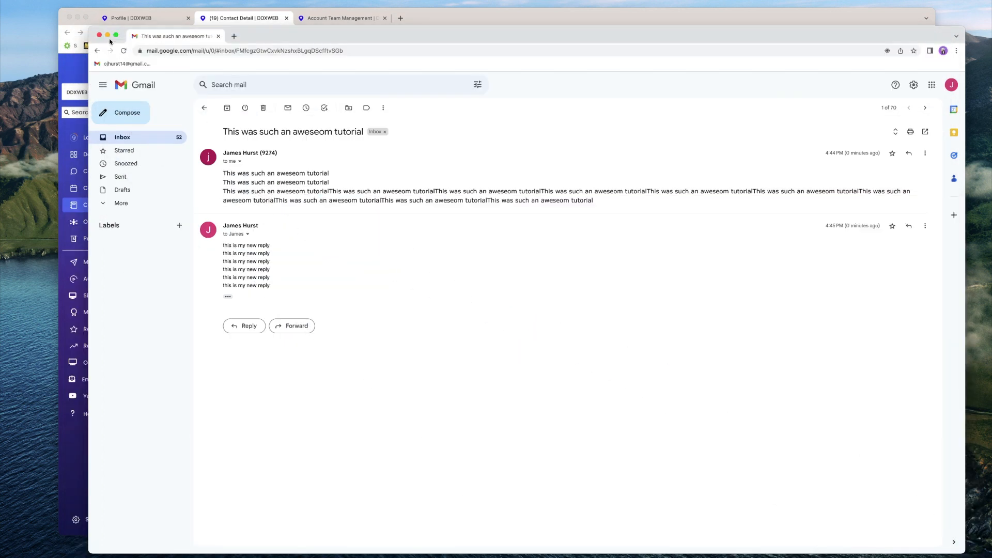
click(237, 17)
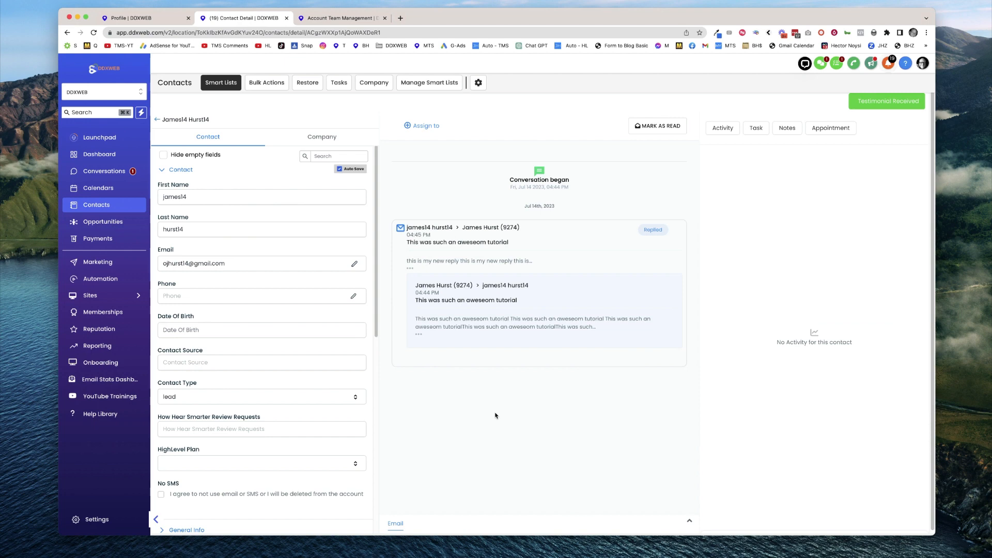